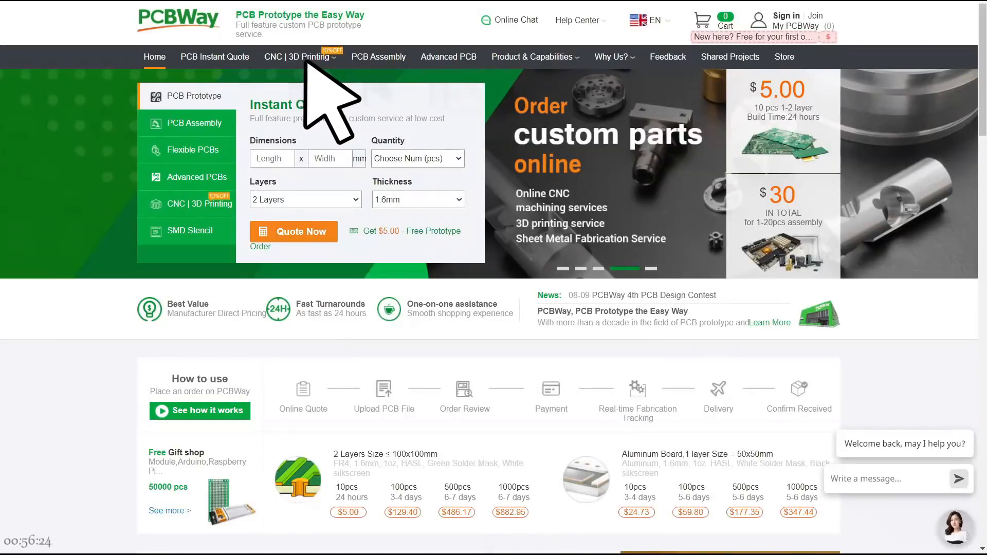
mouse_move(297, 57)
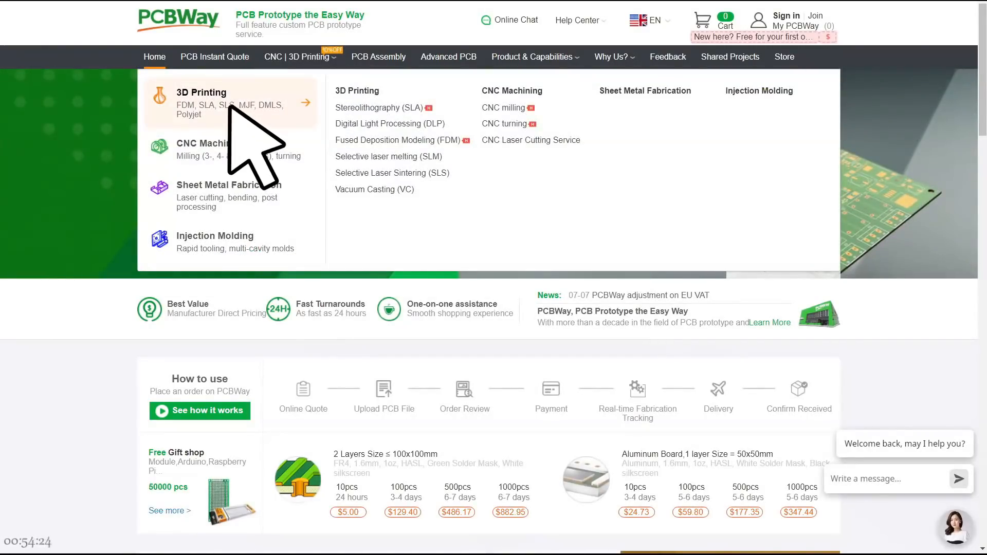
- Open PCBWay's 3D Printing quote page and scroll through resin material, colour and SLA options
click(201, 104)
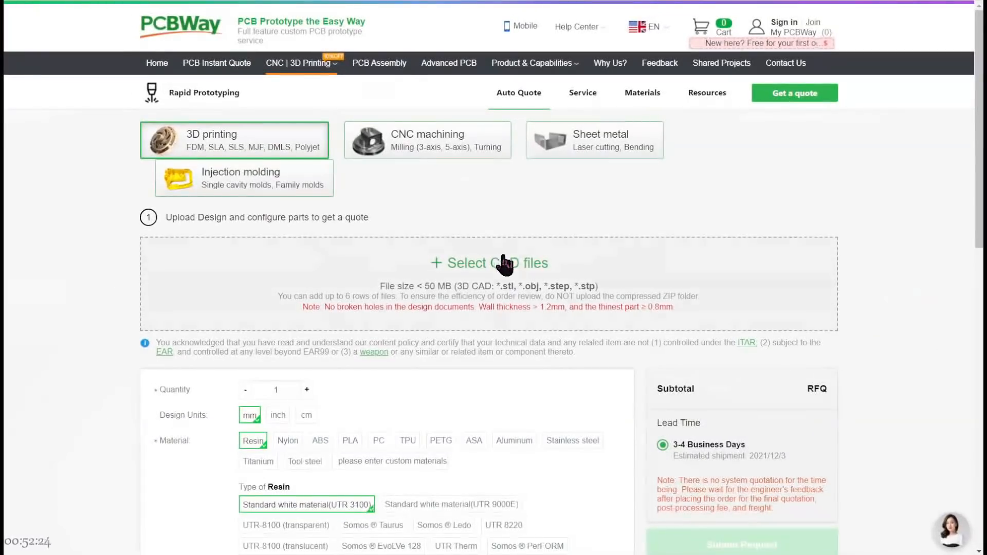
scroll(down, 3)
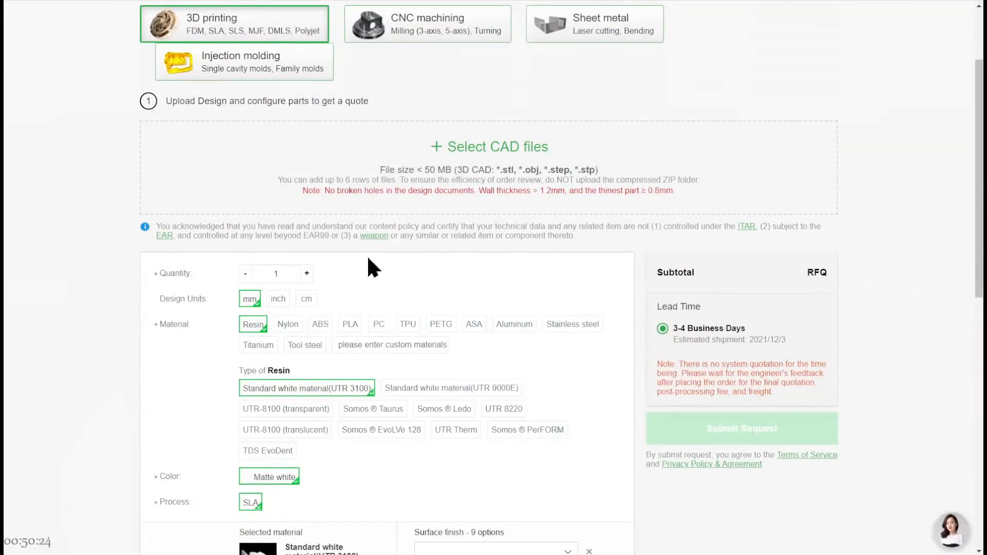
scroll(down, 3)
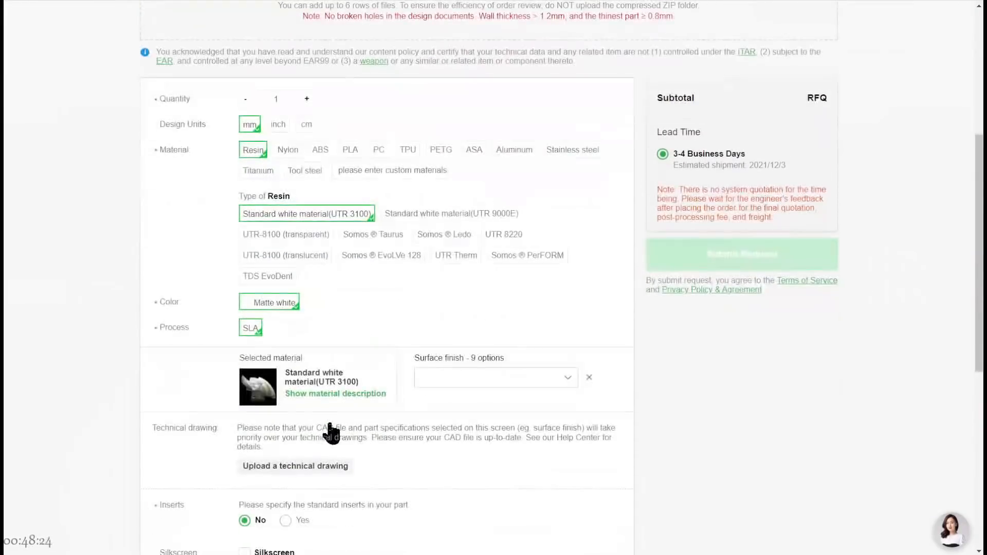
mouse_move(705, 107)
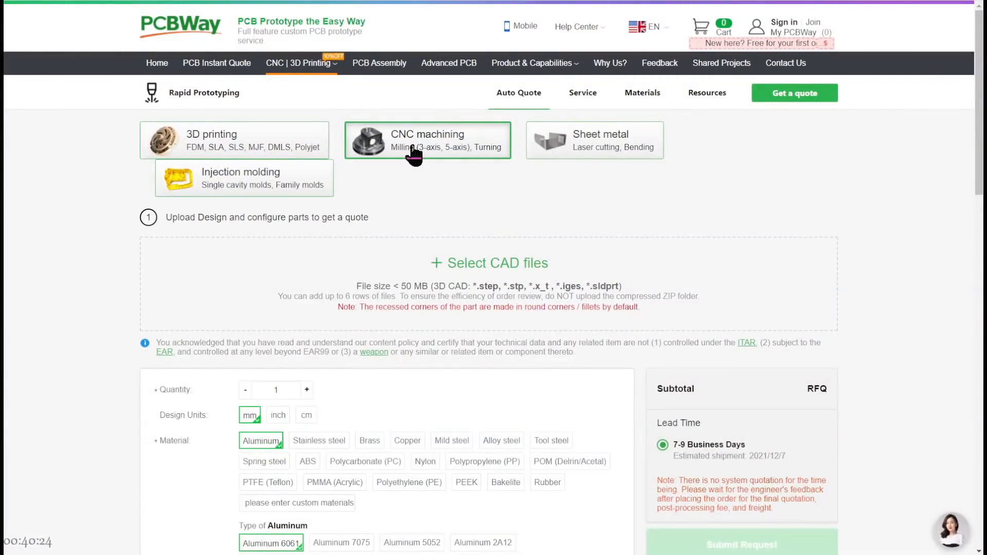
- Scroll through the CNC machining quote with Aluminum 6061 and its surface finish options
scroll(down, 3)
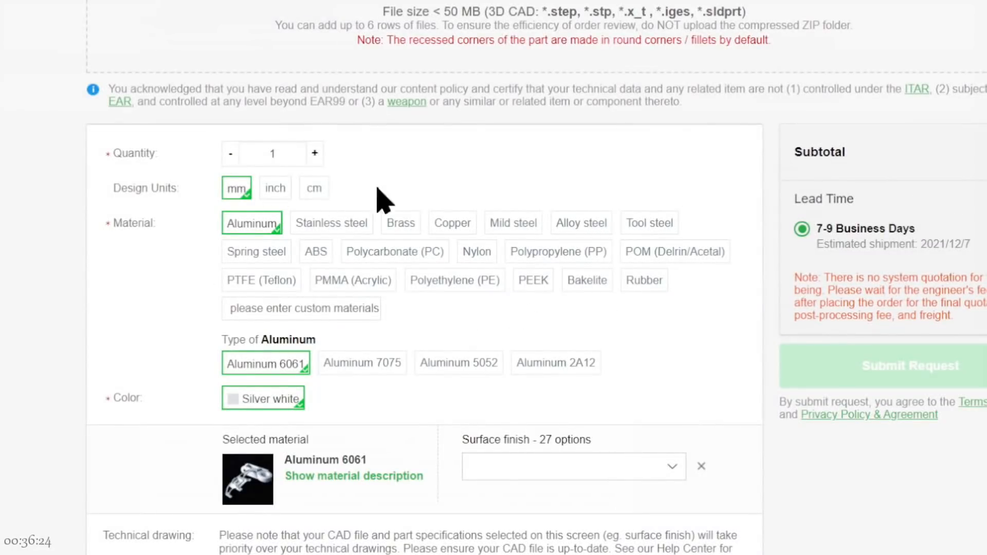
scroll(up, 3)
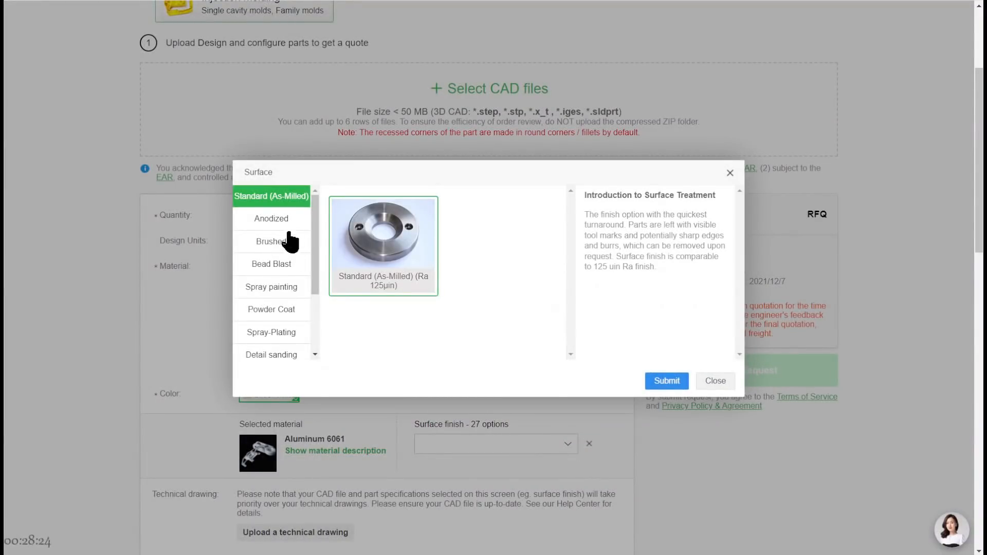
mouse_move(286, 340)
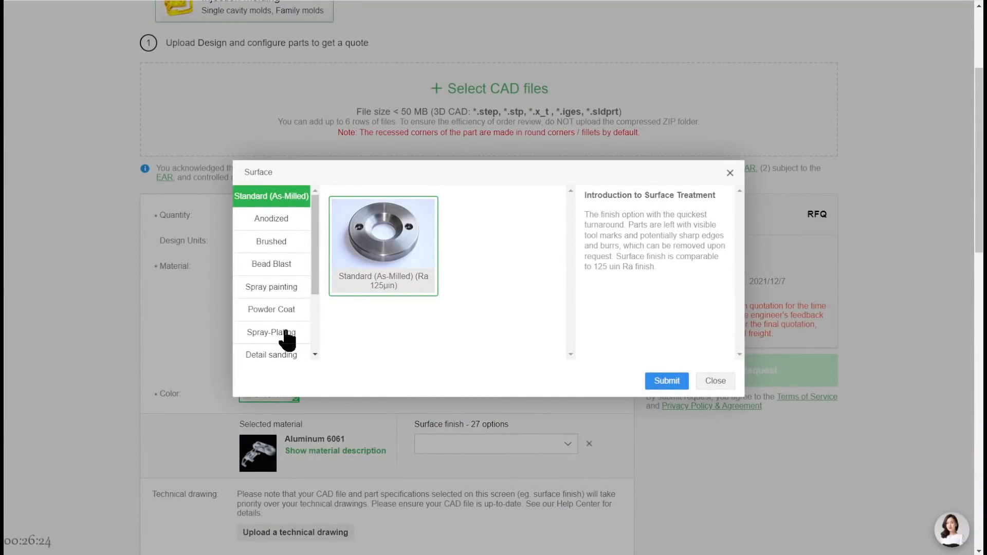
mouse_move(287, 368)
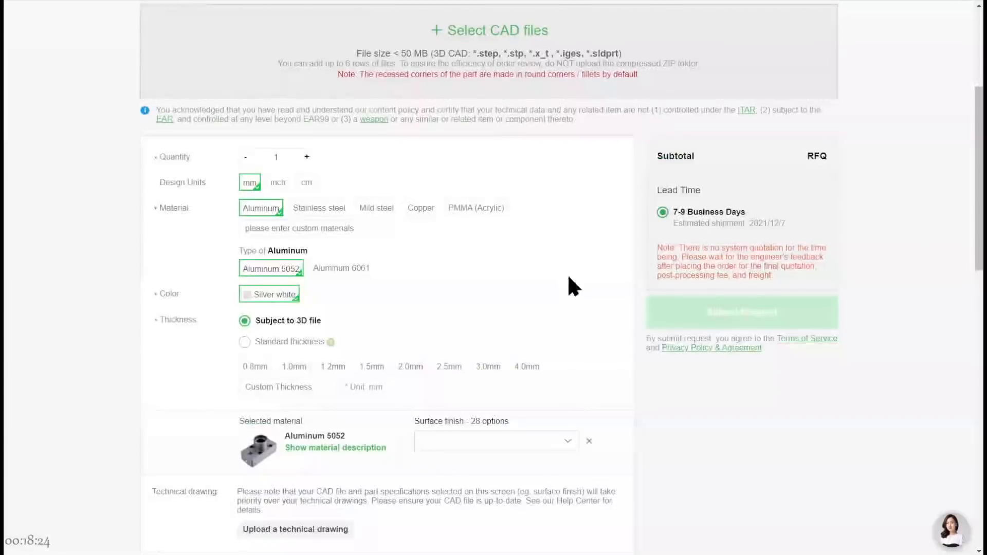
- Scroll the sheet metal quote through Aluminum 5052, thickness, threads, inserts and tolerance settings
scroll(down, 3)
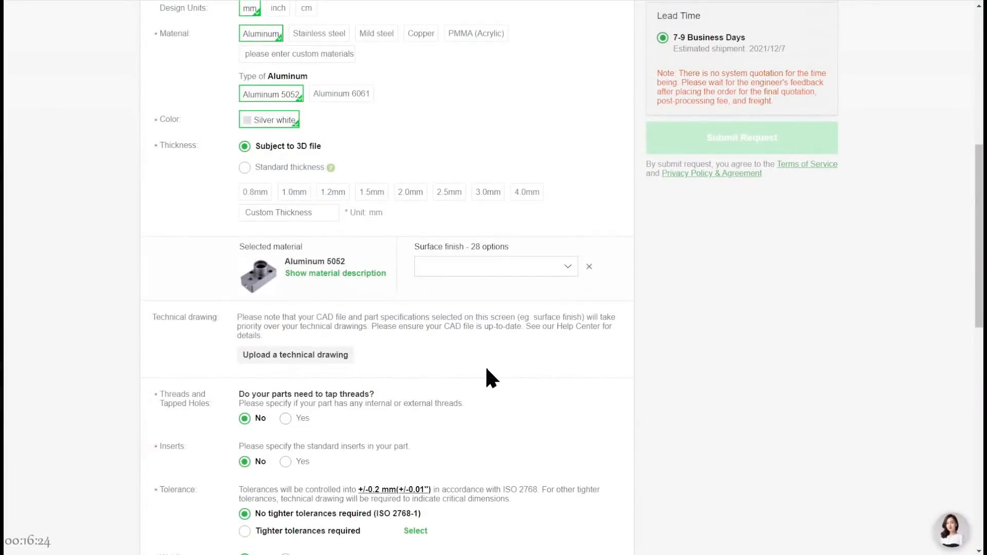
mouse_move(520, 491)
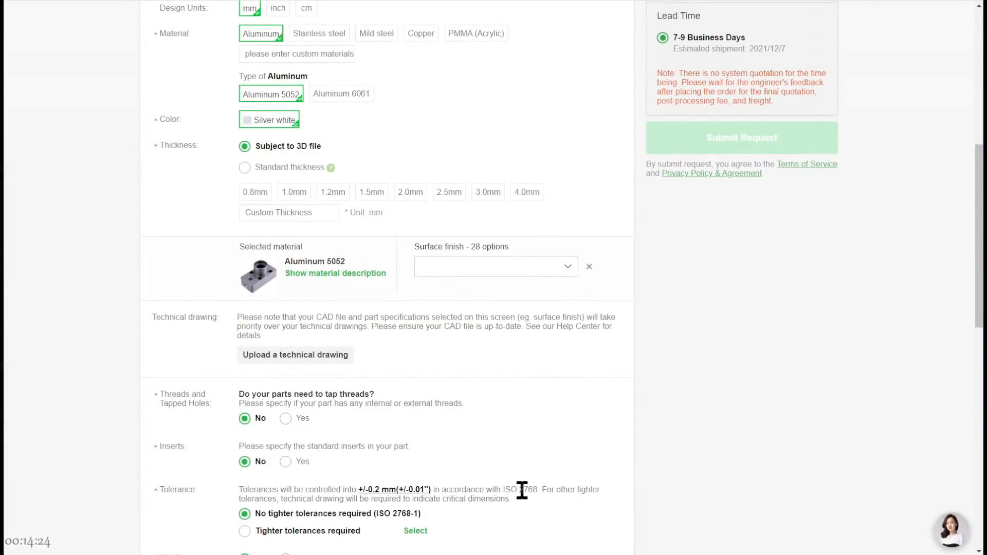
scroll(down, 3)
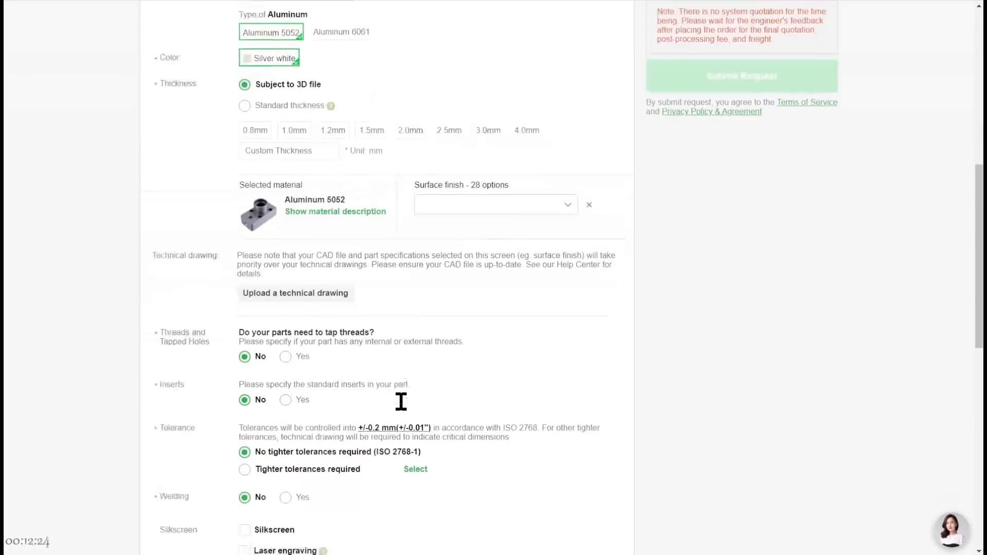
scroll(down, 3)
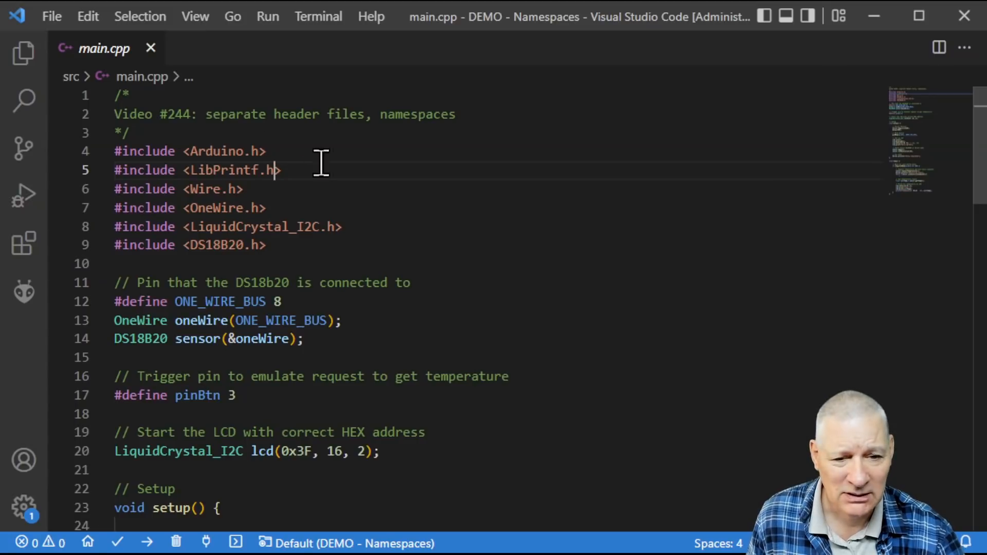
mouse_move(540, 310)
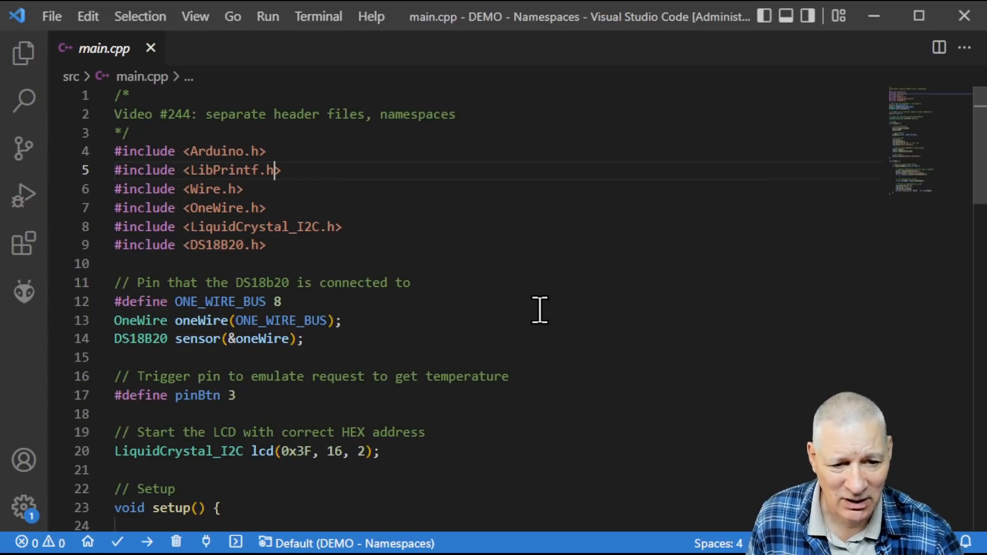
scroll(down, 3)
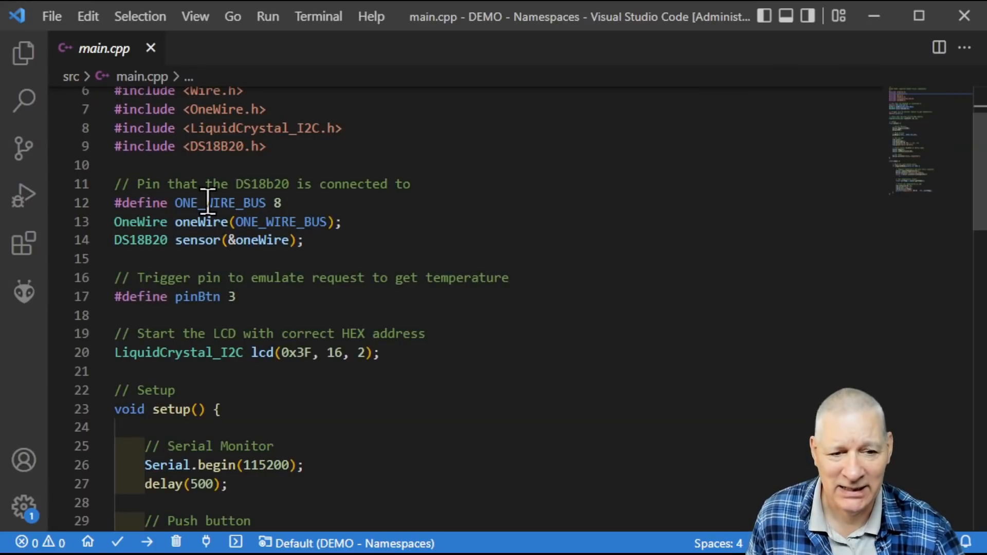
mouse_move(423, 241)
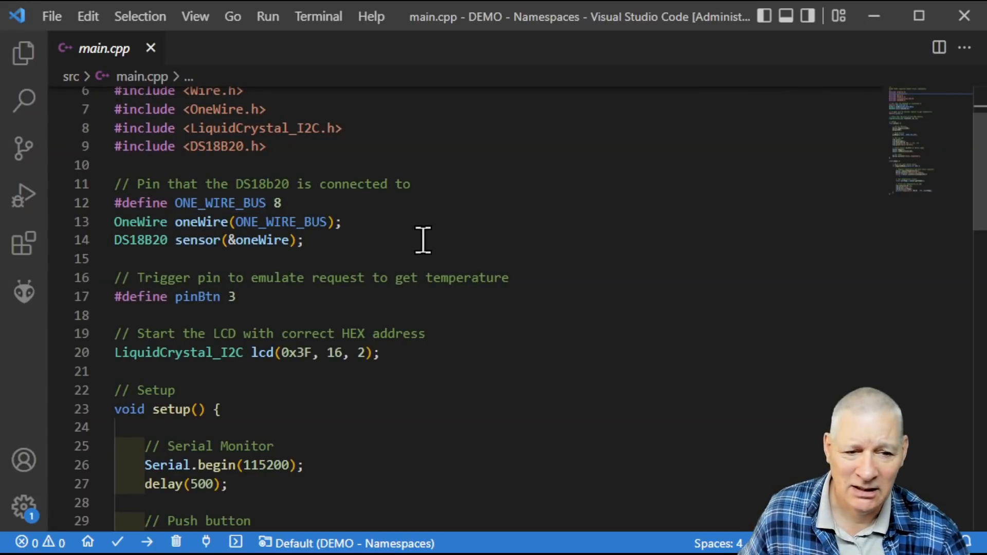
mouse_move(300, 242)
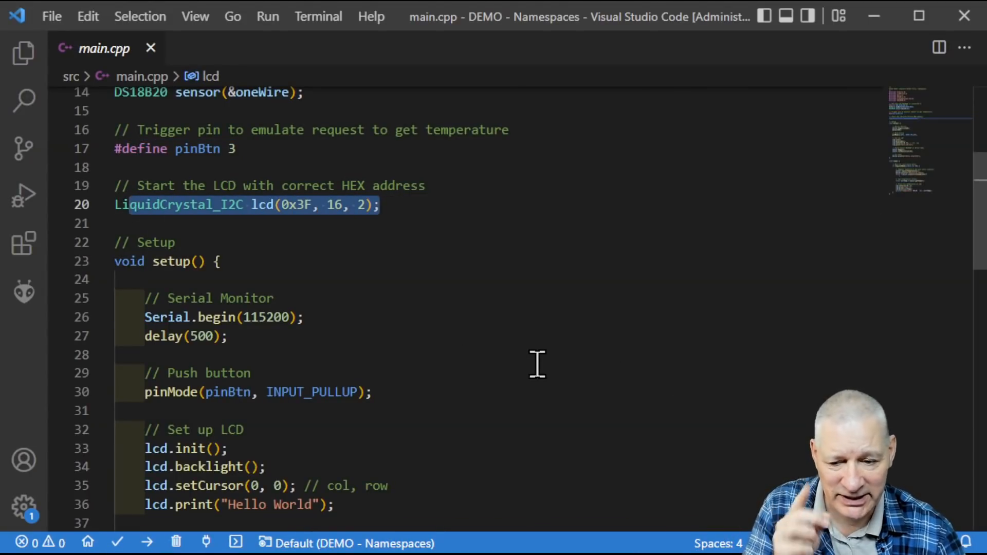
mouse_move(670, 384)
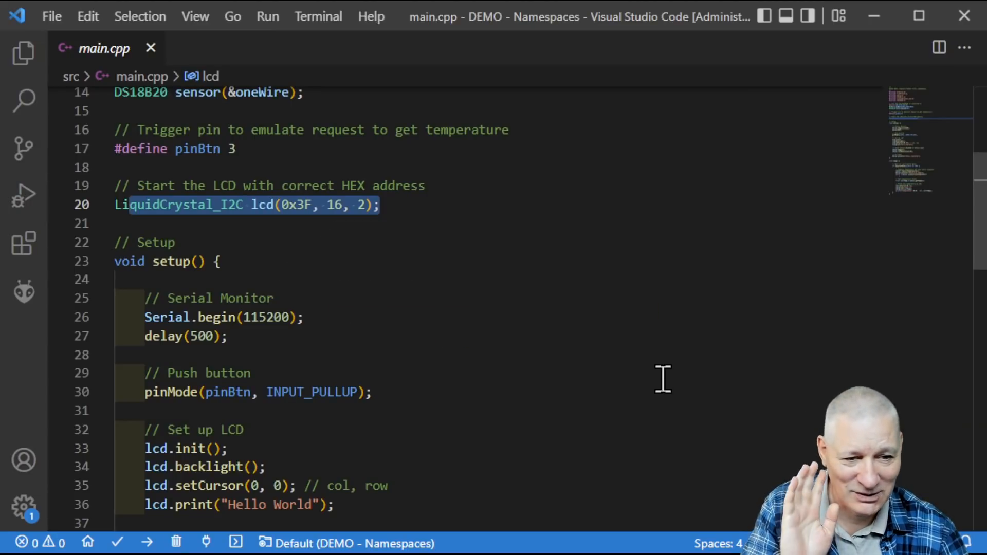
mouse_move(634, 414)
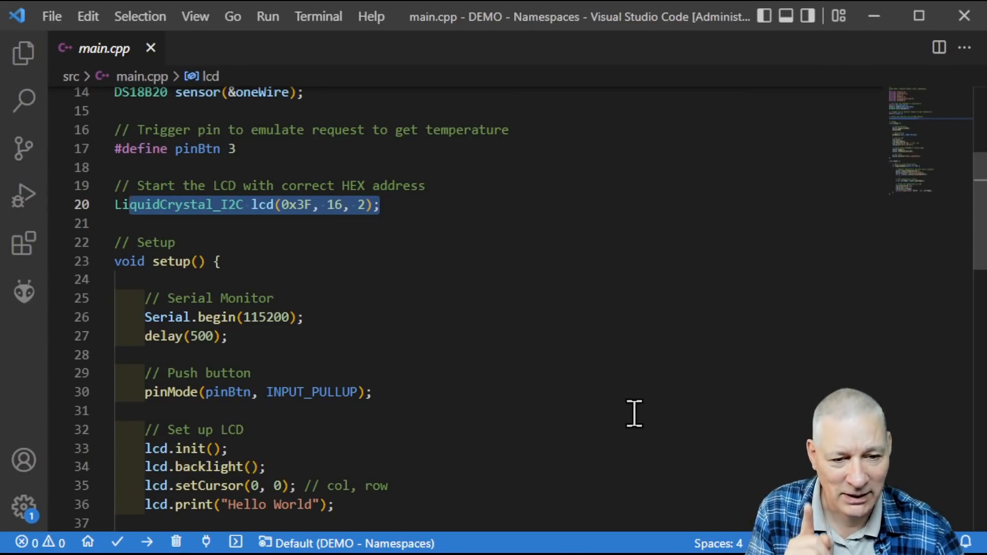
scroll(down, 3)
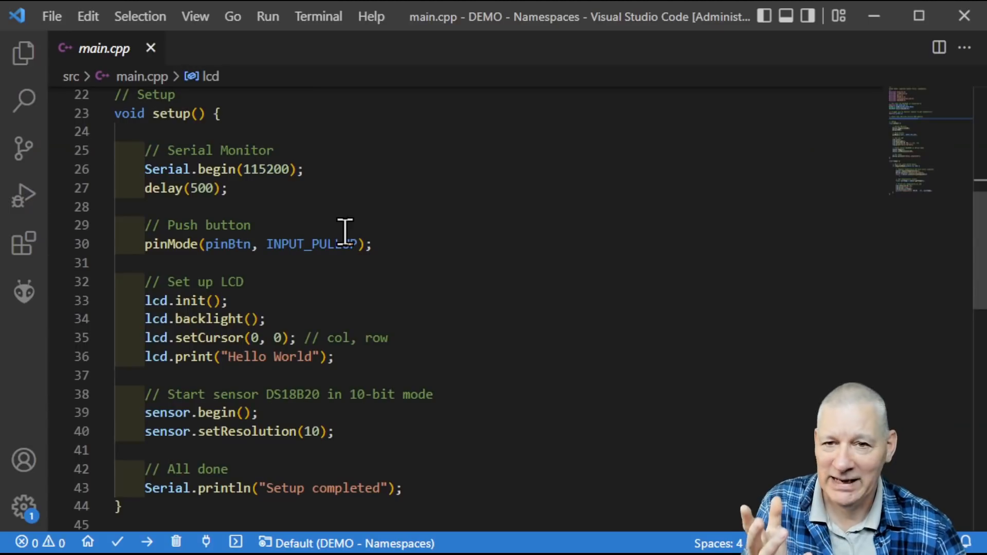
mouse_move(274, 150)
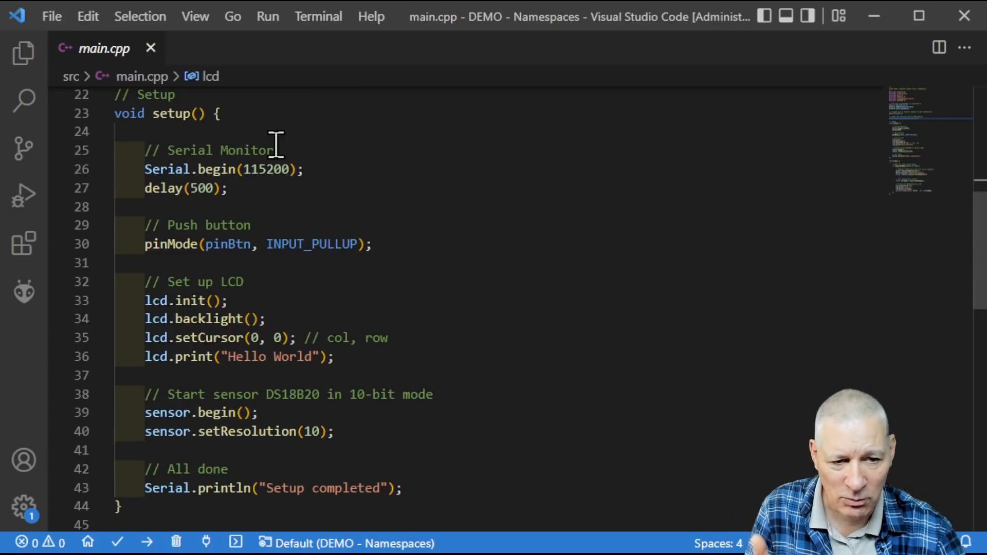
mouse_move(275, 244)
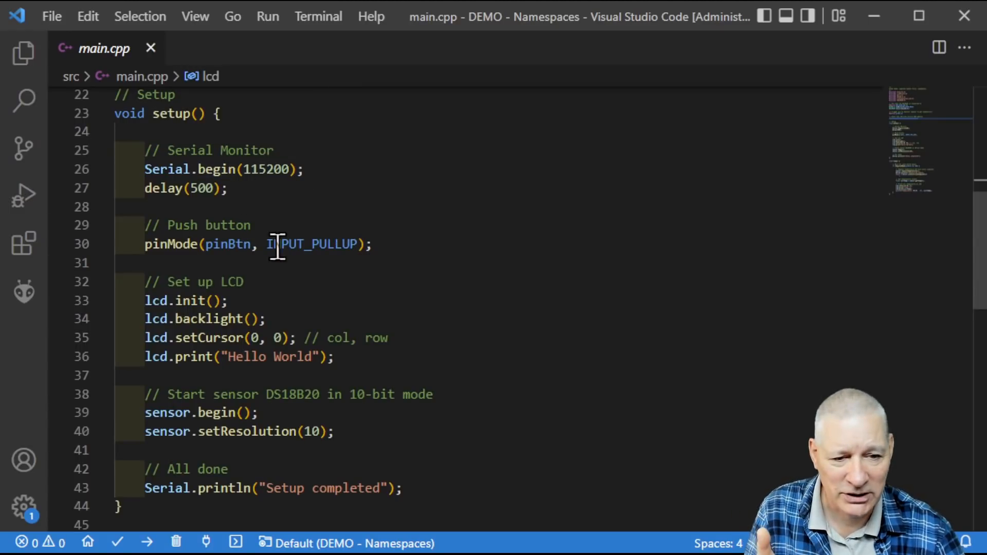
mouse_move(312, 244)
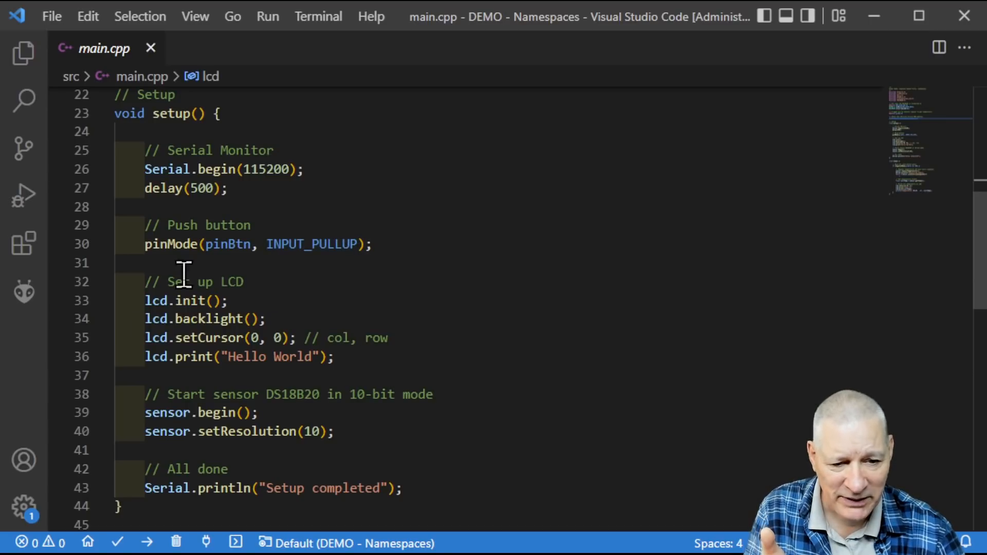
scroll(down, 3)
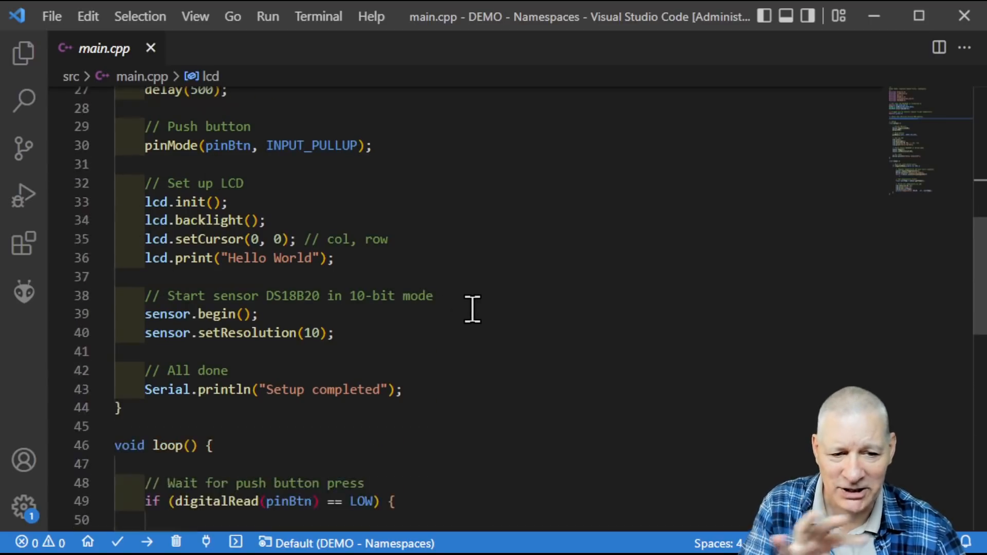
mouse_move(453, 296)
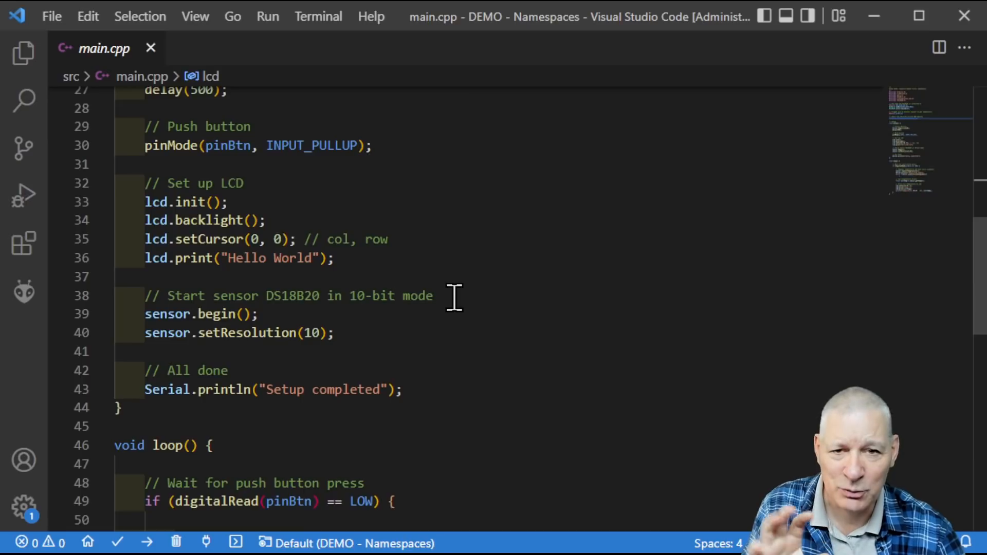
mouse_move(257, 334)
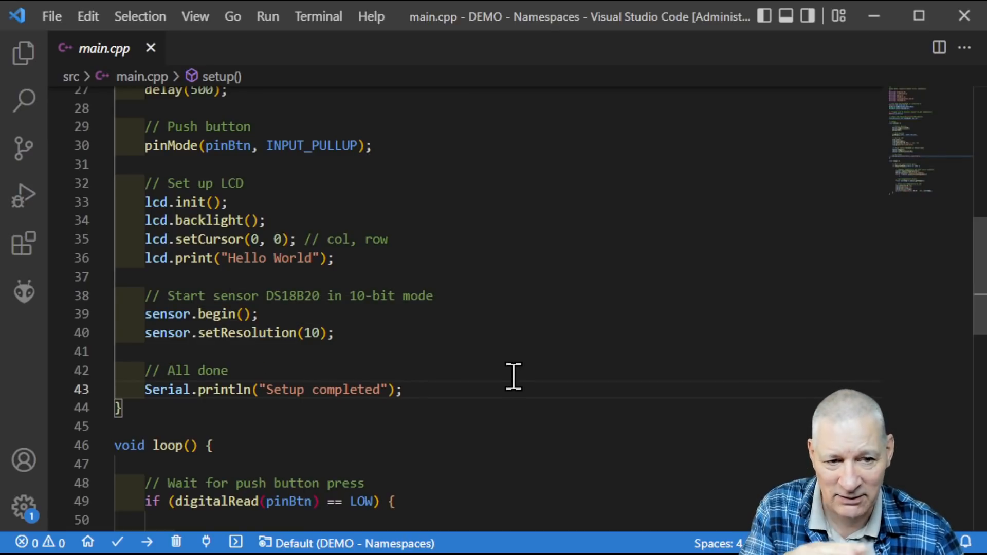
scroll(down, 3)
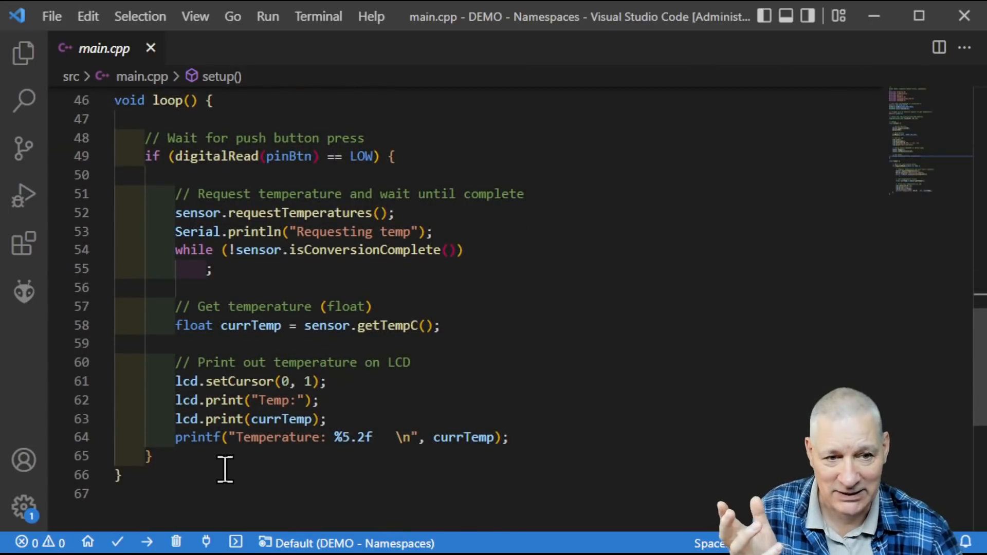
mouse_move(291, 156)
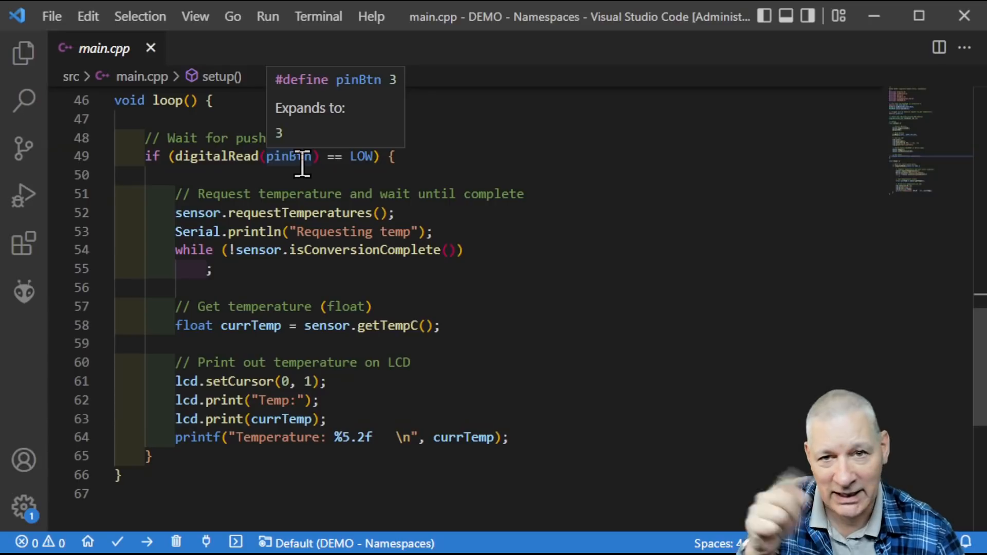
mouse_move(337, 213)
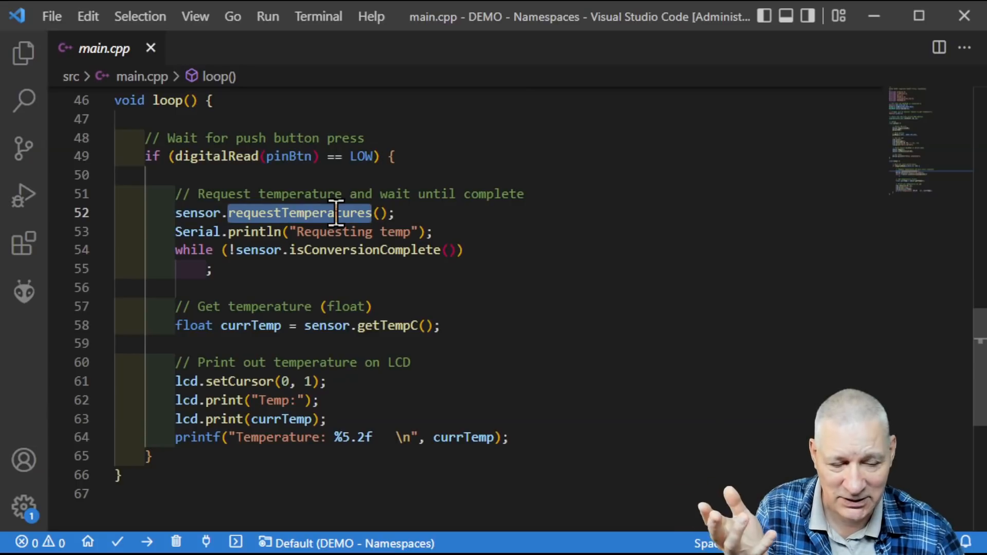
mouse_move(328, 250)
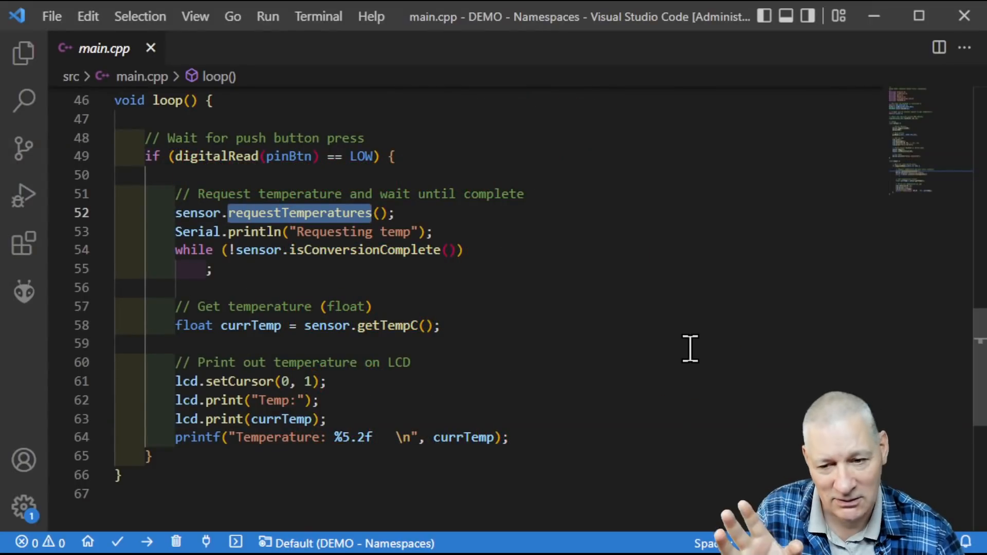
mouse_move(584, 278)
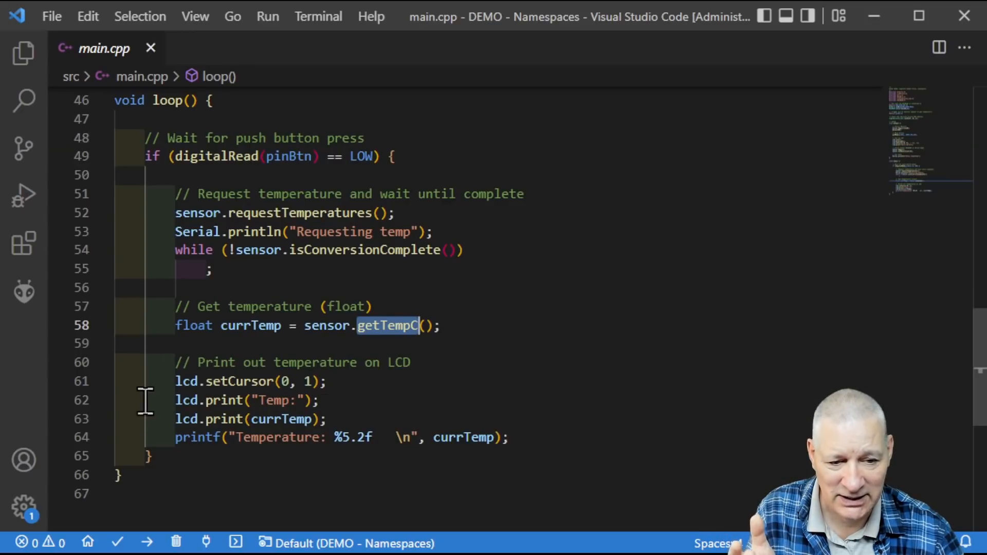
mouse_move(569, 500)
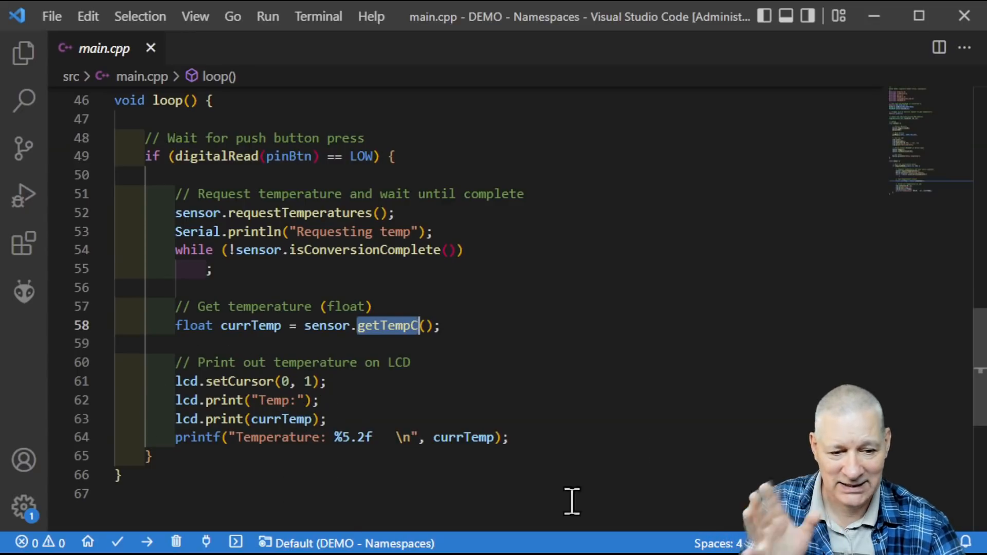
mouse_move(869, 345)
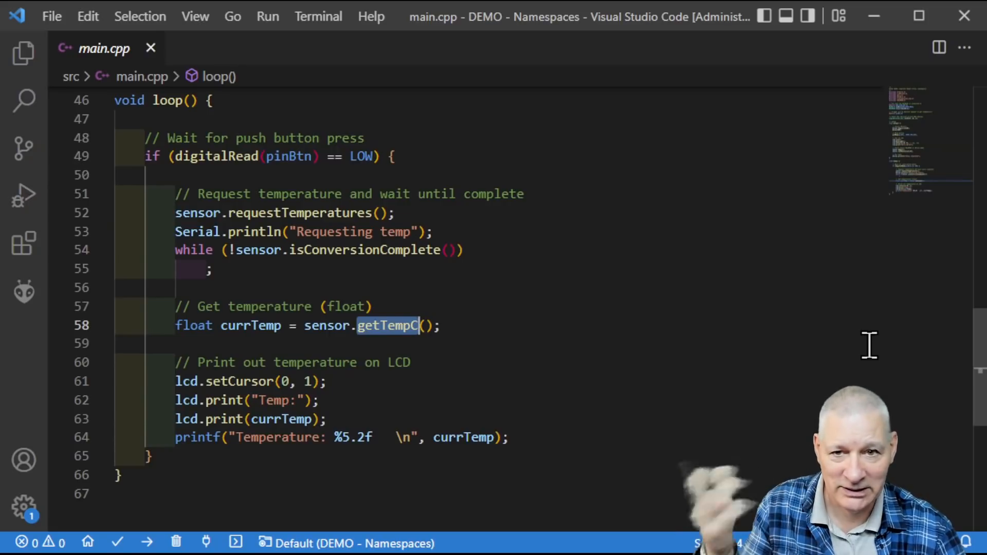
mouse_move(536, 437)
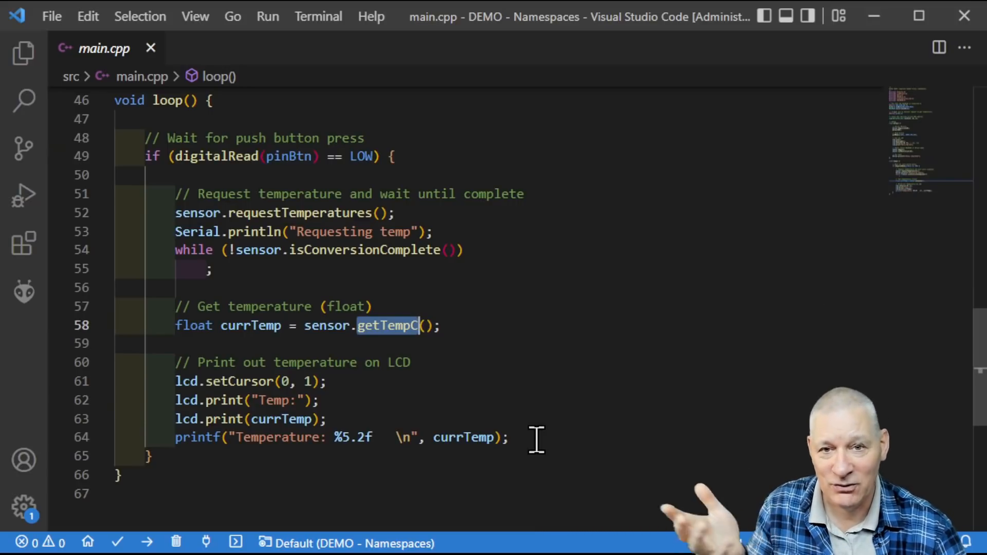
mouse_move(451, 299)
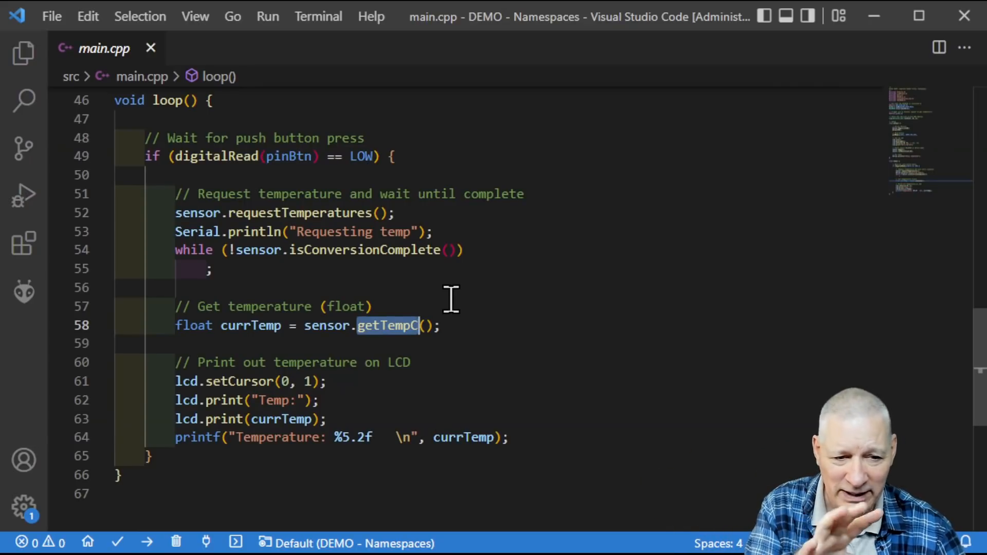
mouse_move(655, 406)
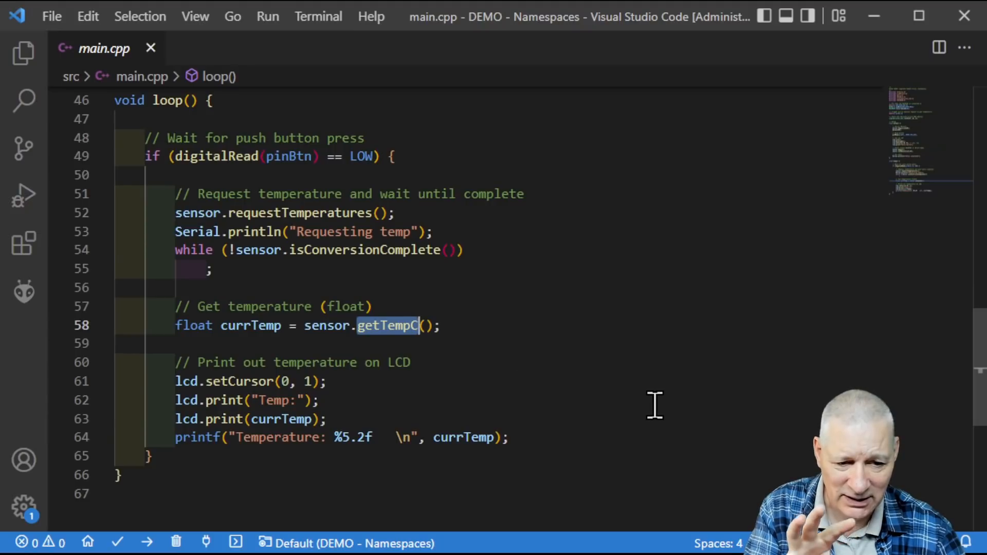
mouse_move(592, 271)
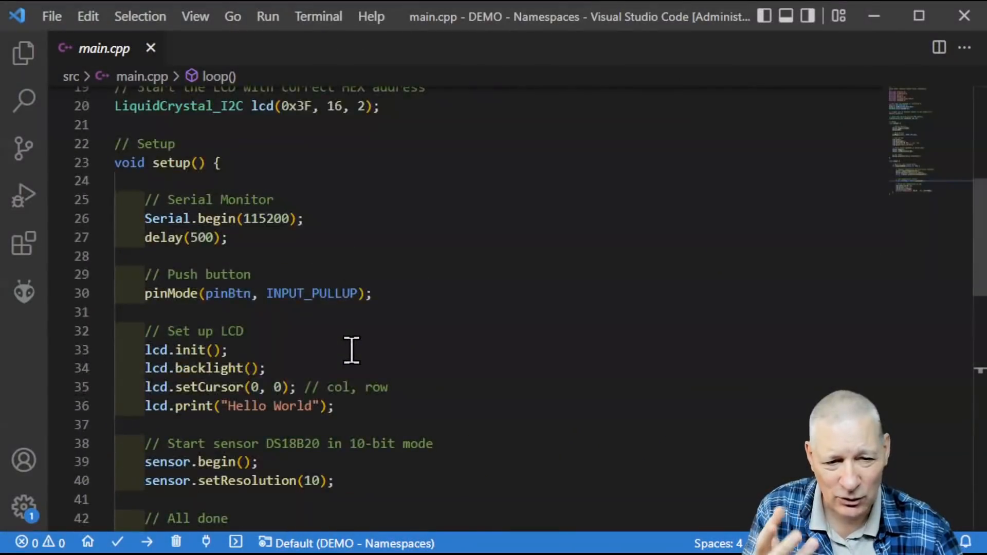
scroll(up, 3)
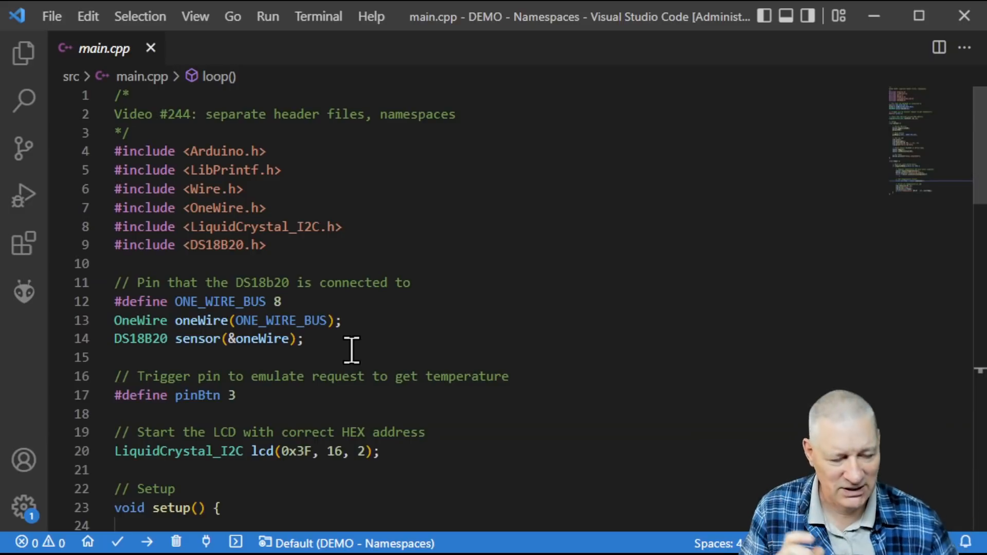
mouse_move(387, 203)
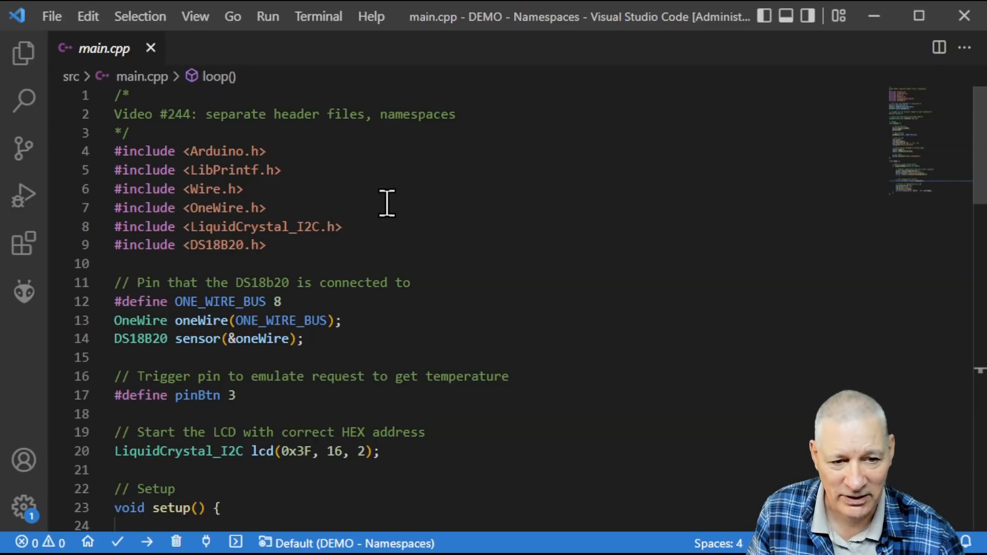
scroll(down, 3)
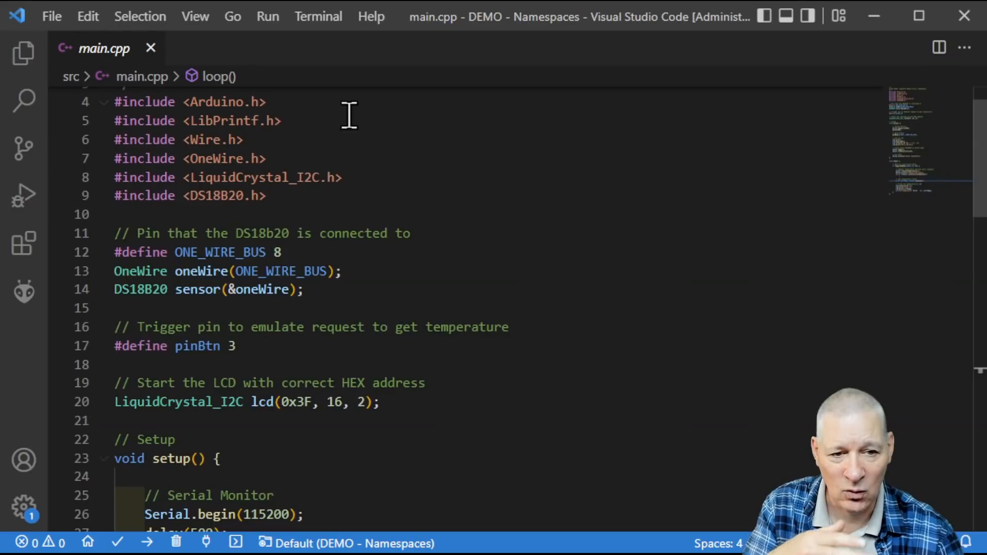
mouse_move(156, 146)
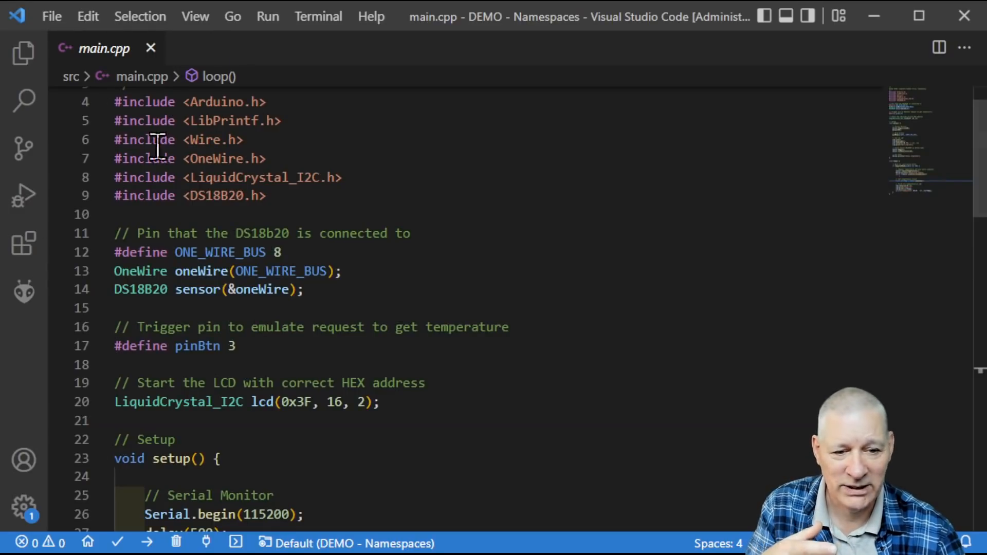
scroll(down, 3)
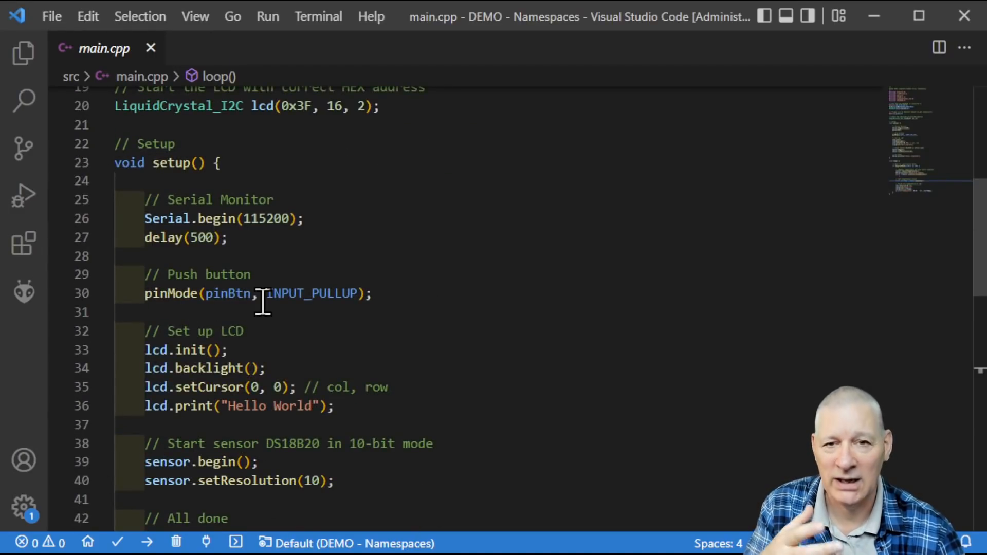